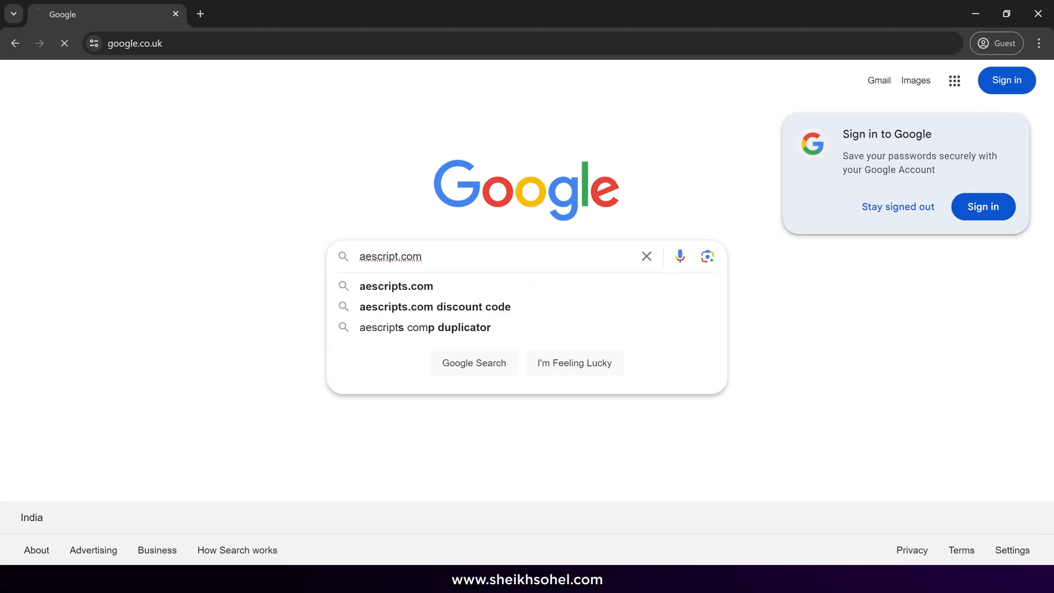
Go to aescripts.com from Google and search the site for 'body' (Bodymovin)
left_click(395, 286)
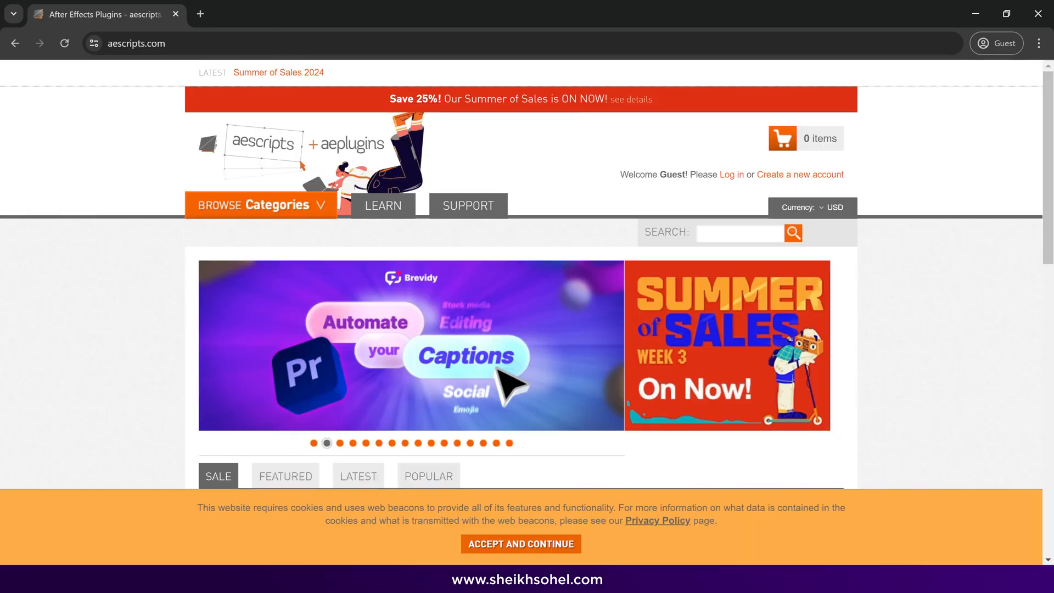
type("bodymovin")
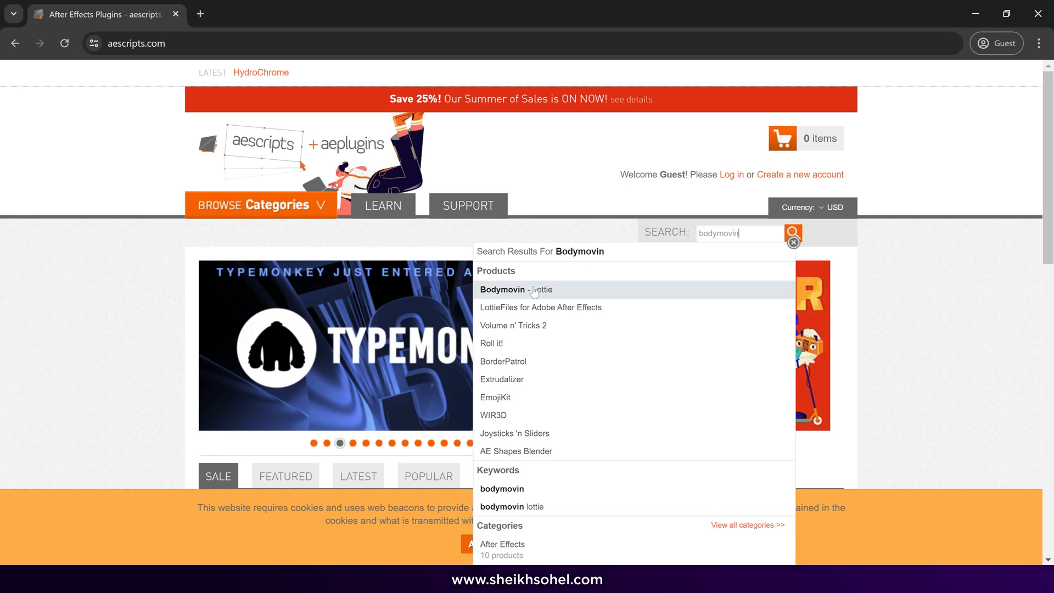
Add Bodymovin - Lottie to the cart with a Name Your Own Price of 0.00
left_click(502, 290)
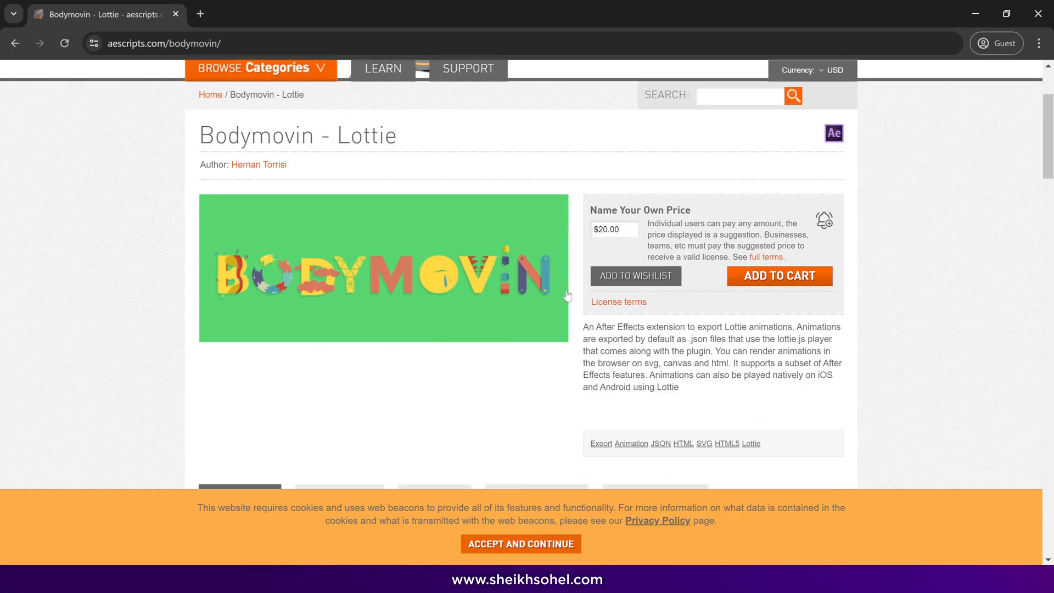
mouse_move(591, 233)
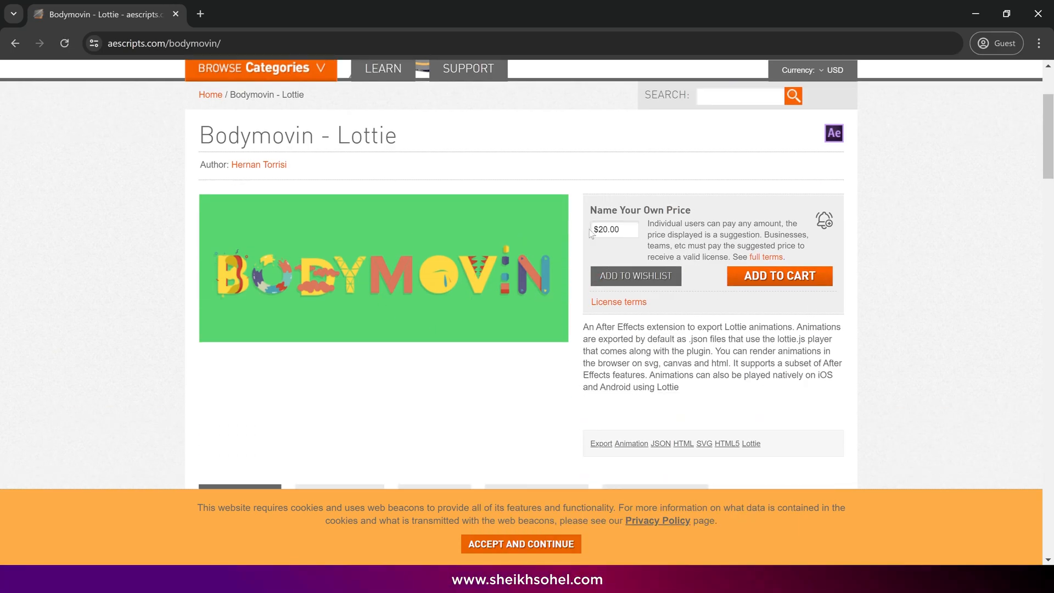
left_click(614, 229)
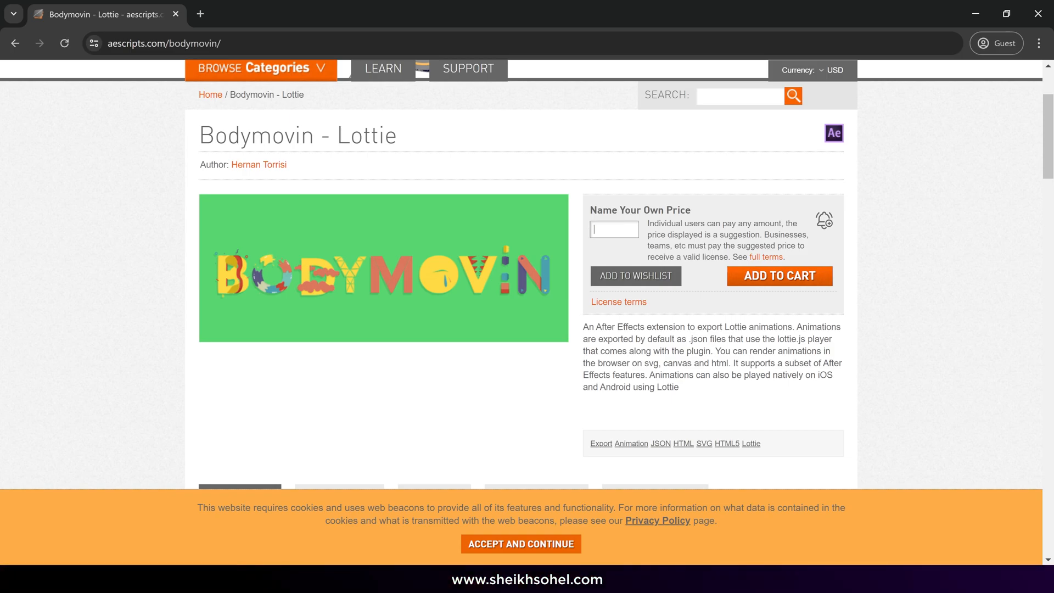
type("0.00")
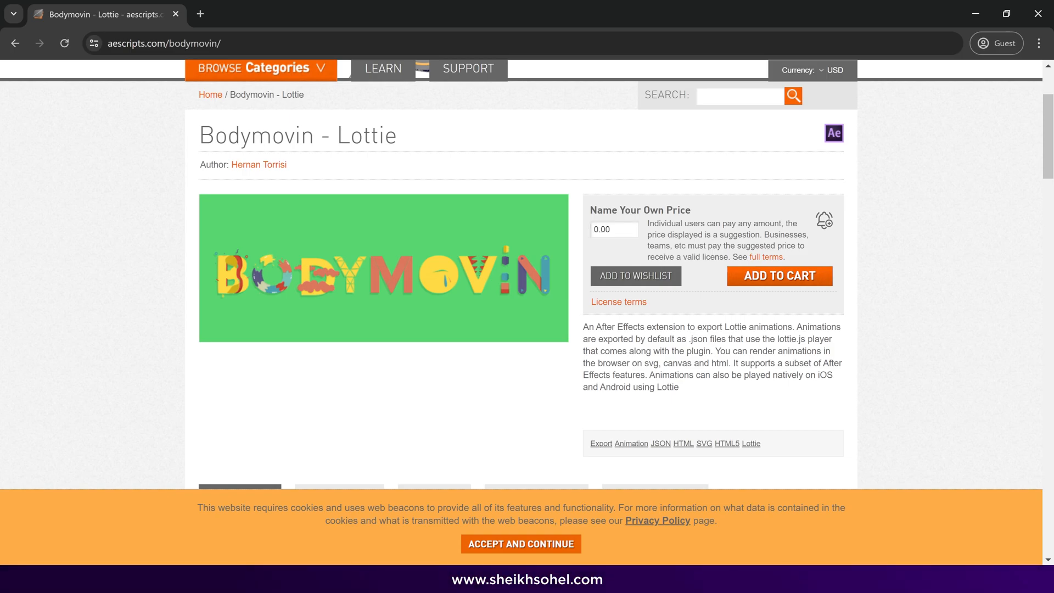
left_click(779, 275)
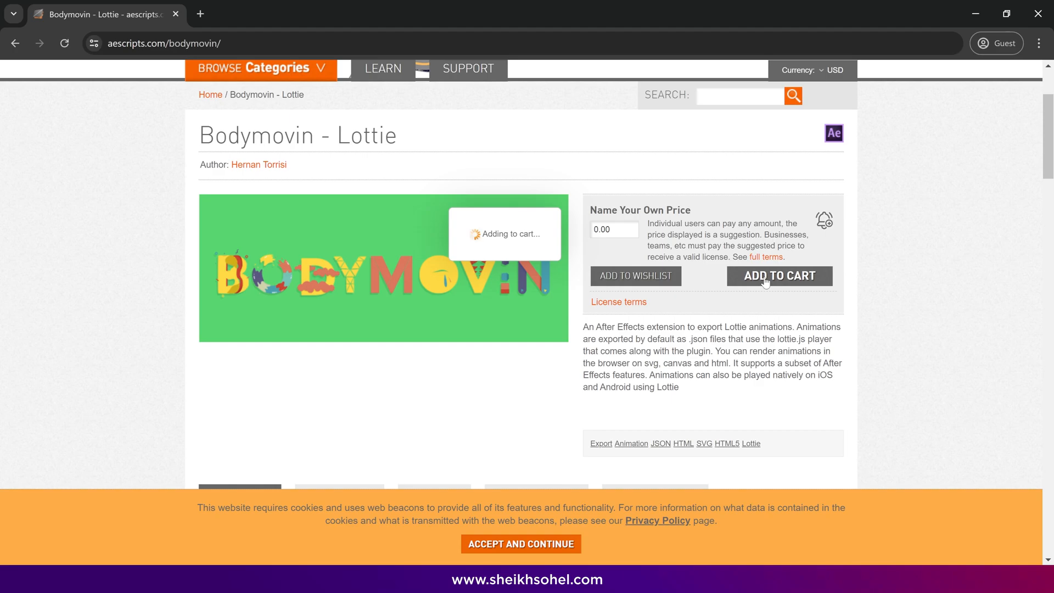
left_click(779, 275)
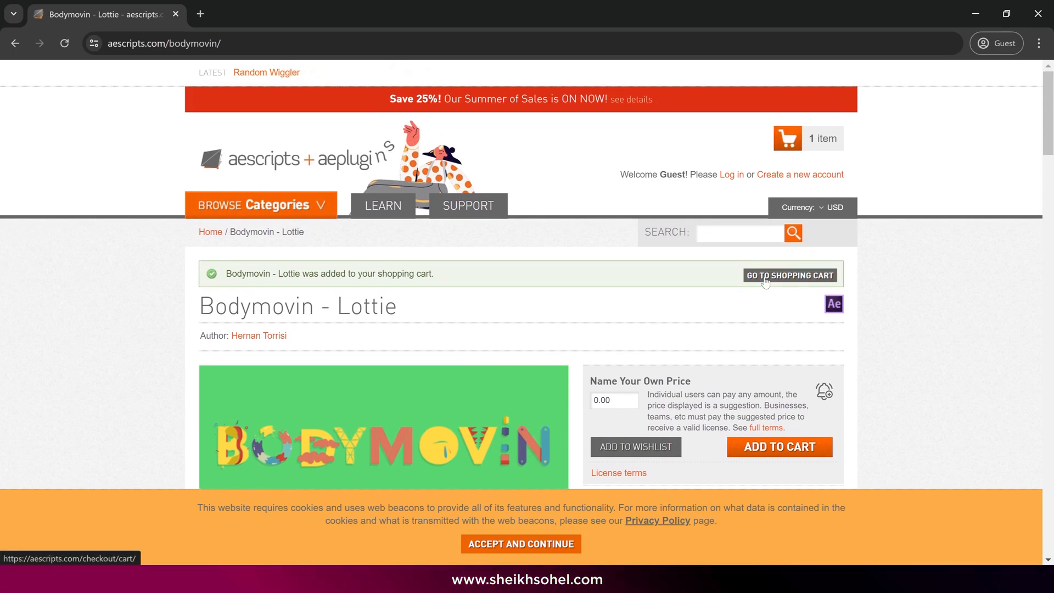
Open the shopping cart and proceed to checkout for the free Bodymovin order
left_click(790, 275)
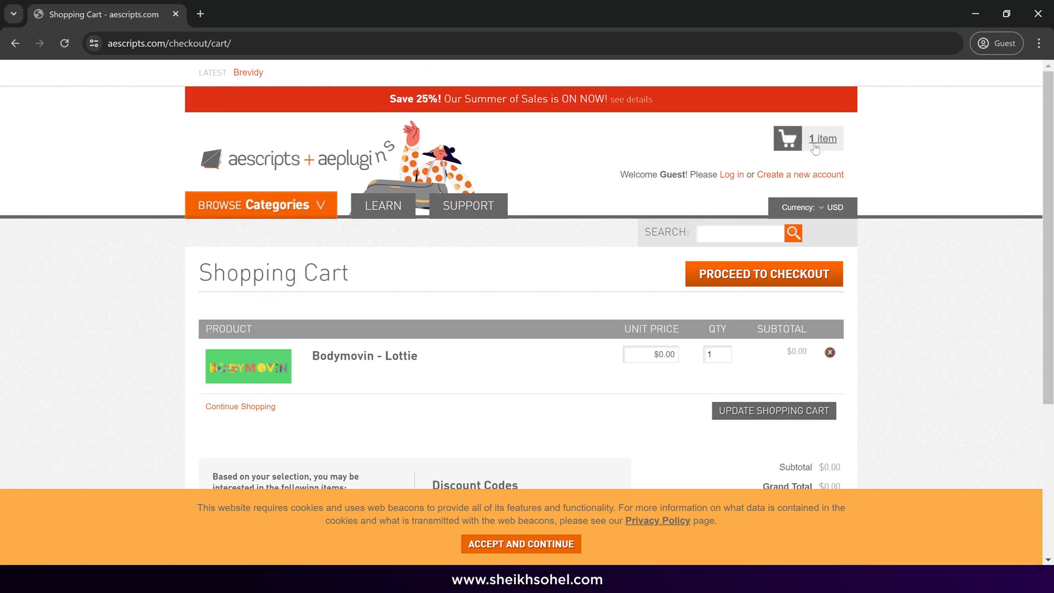
left_click(763, 274)
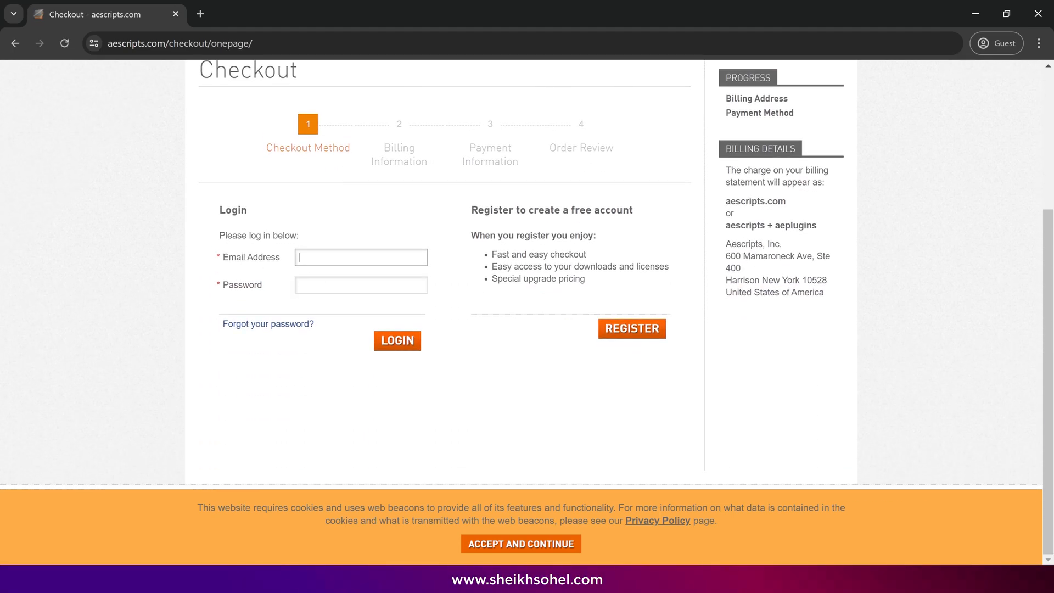
mouse_move(631, 328)
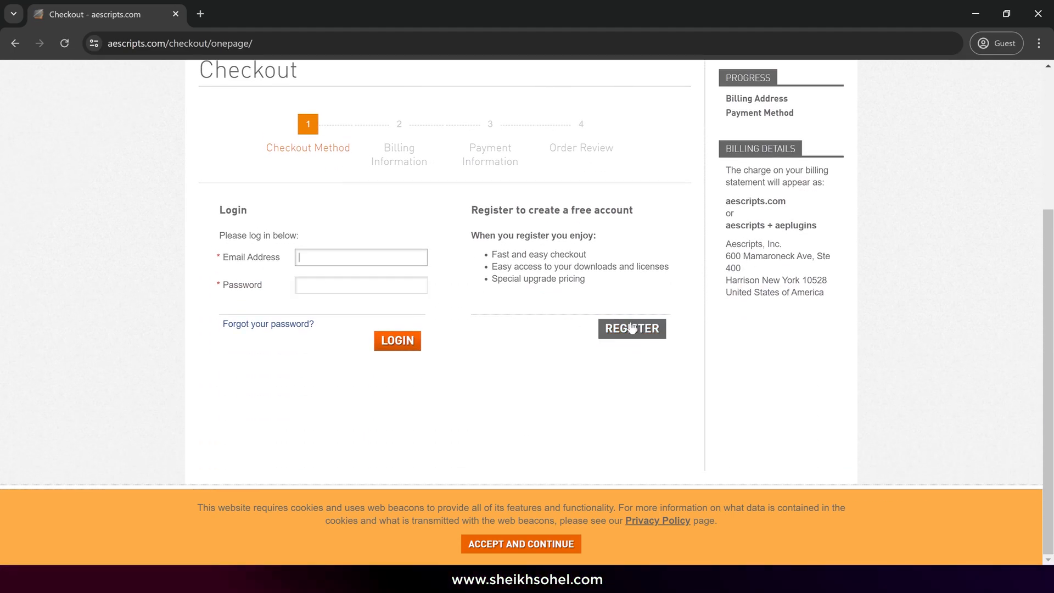
mouse_move(614, 352)
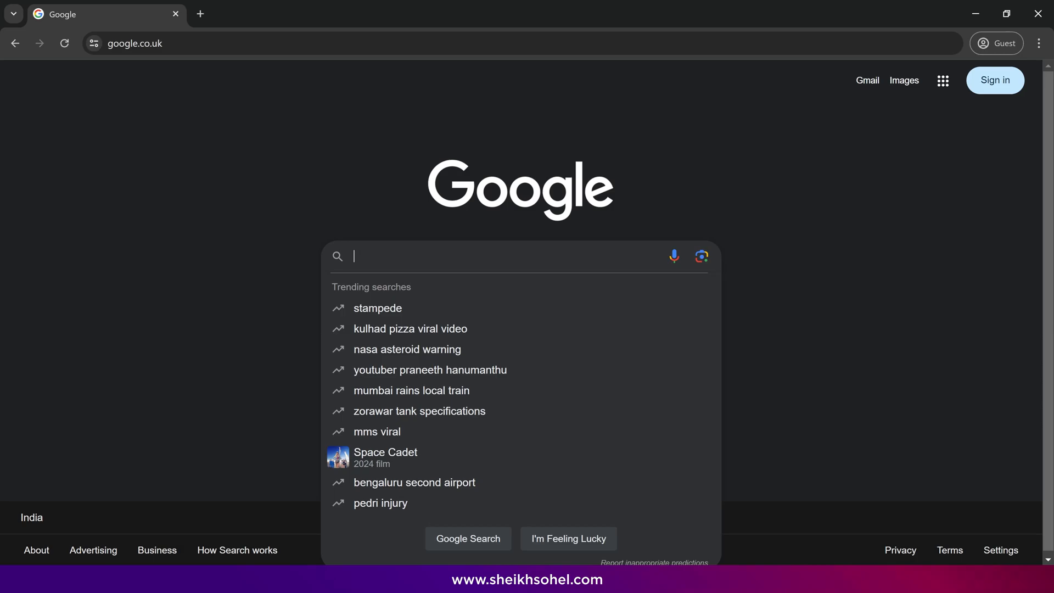
Search Google for 'zxp installer' and open the aescripts ZXP/UXP Installer result
type("zxp")
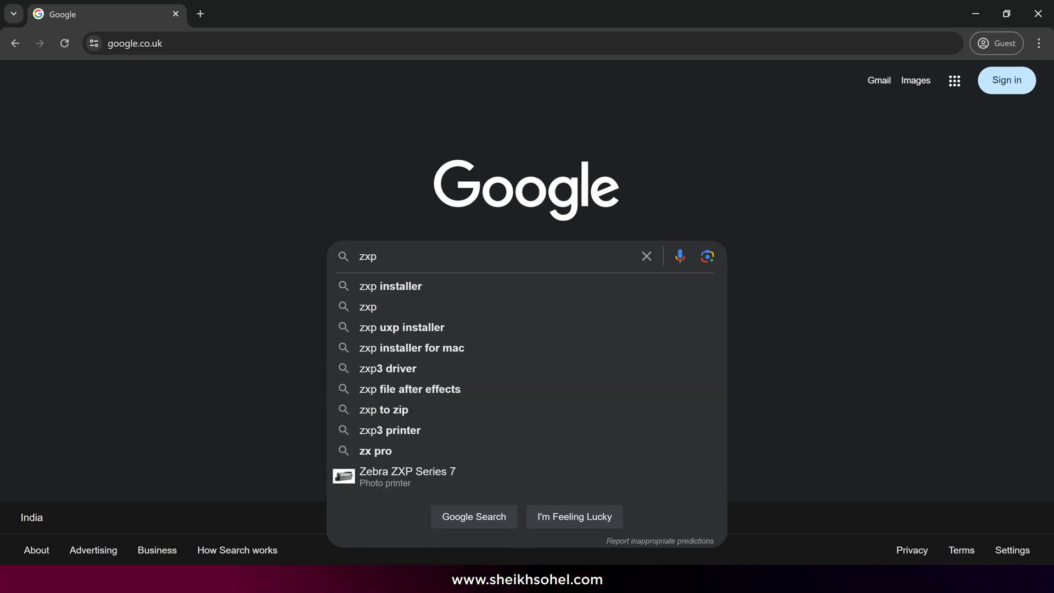
left_click(390, 286)
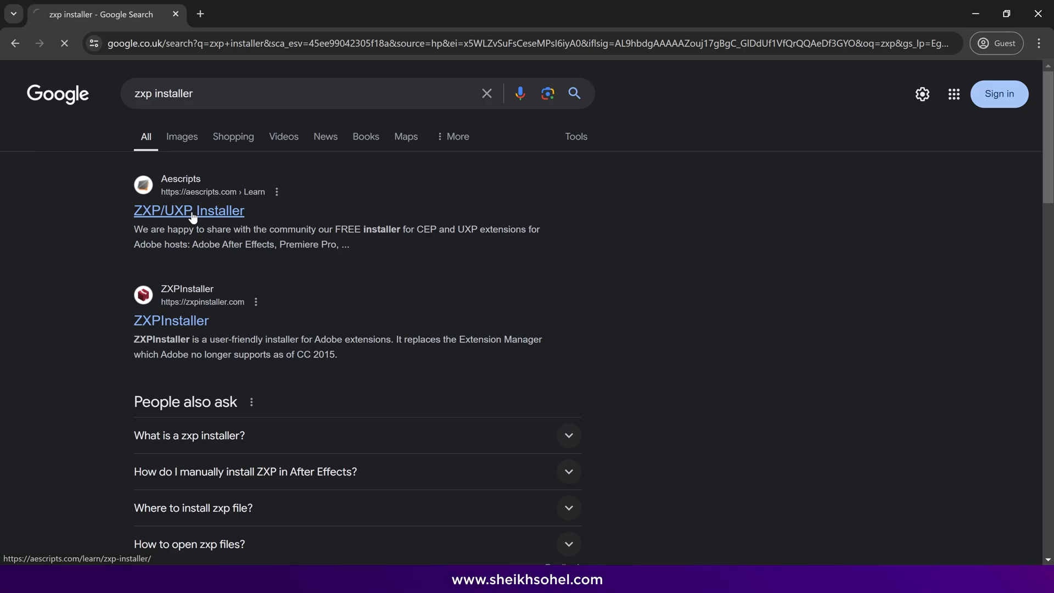
left_click(189, 210)
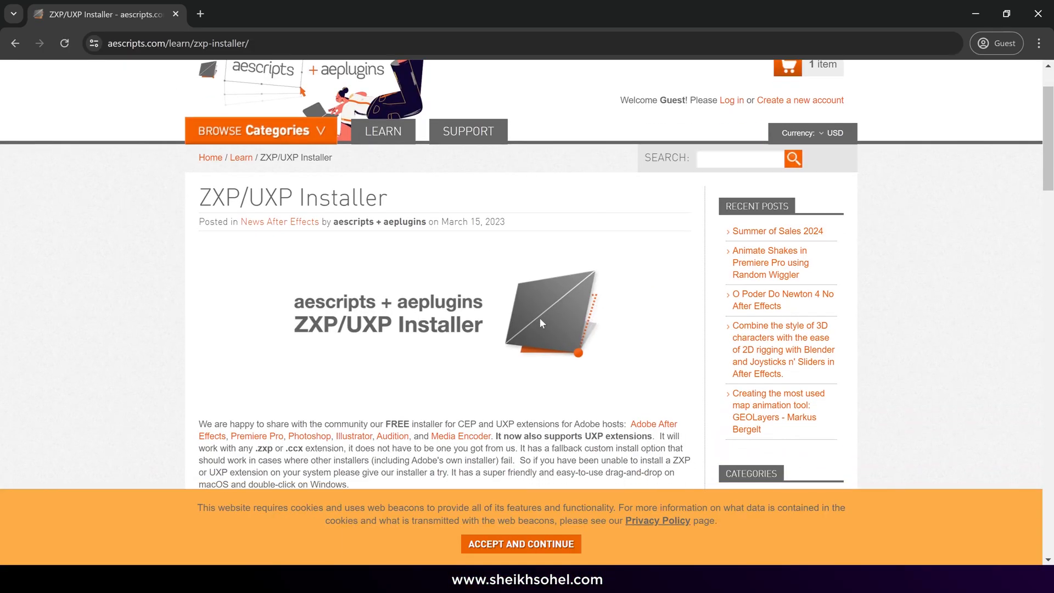
scroll("down", 3)
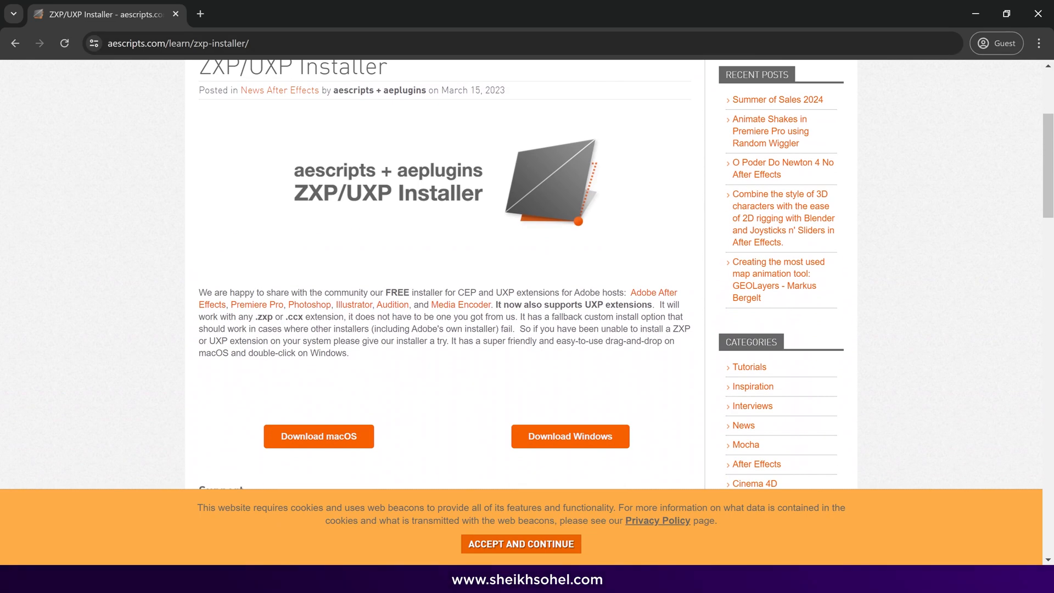
mouse_move(575, 444)
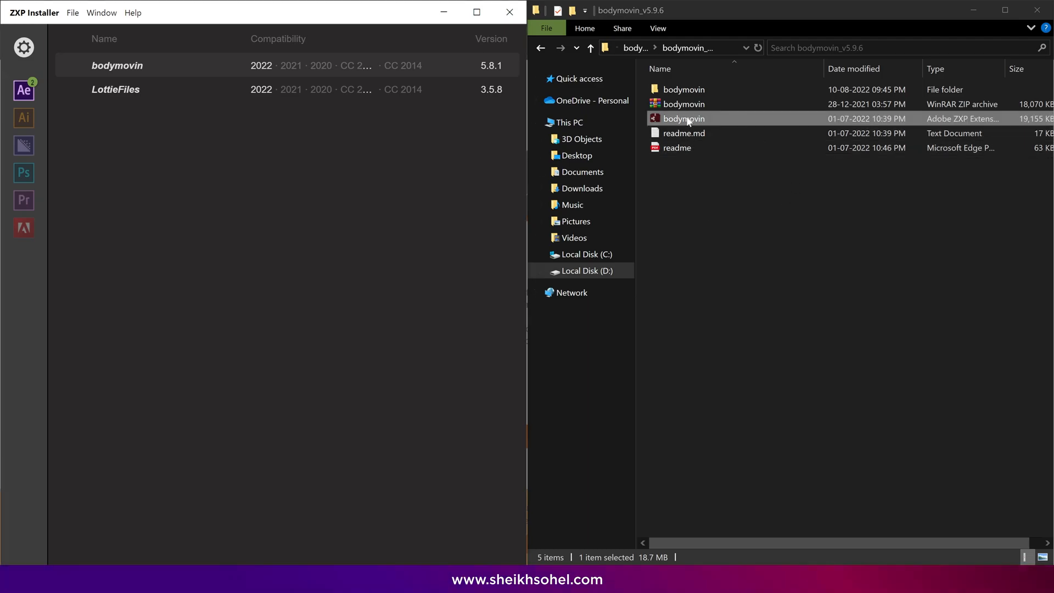
Drag the bodymovin .zxp file onto ZXP Installer, installing version 5.8.1
left_click_drag(682, 119, 373, 181)
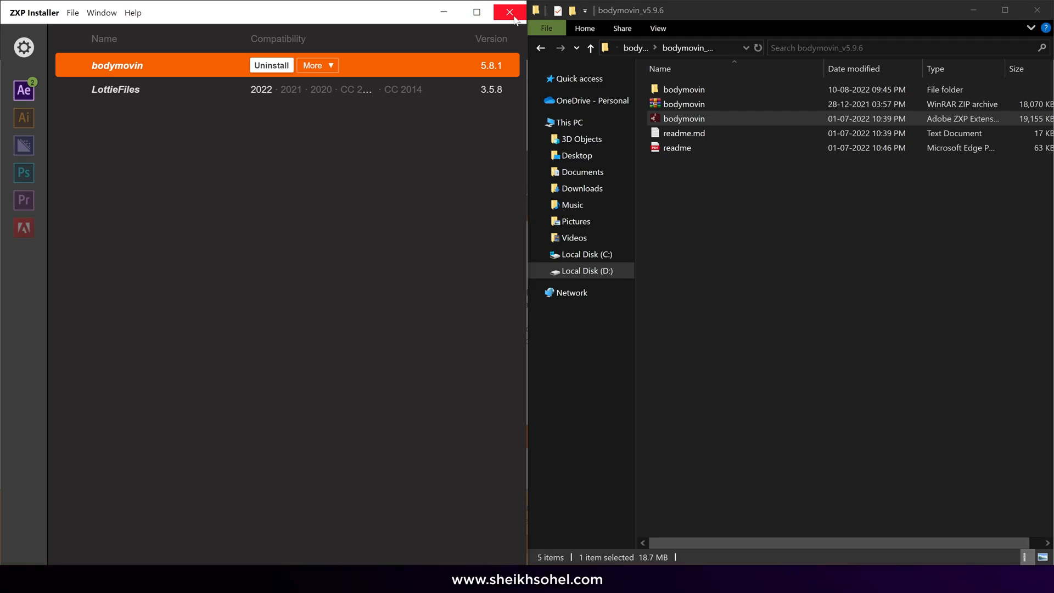
mouse_move(522, 22)
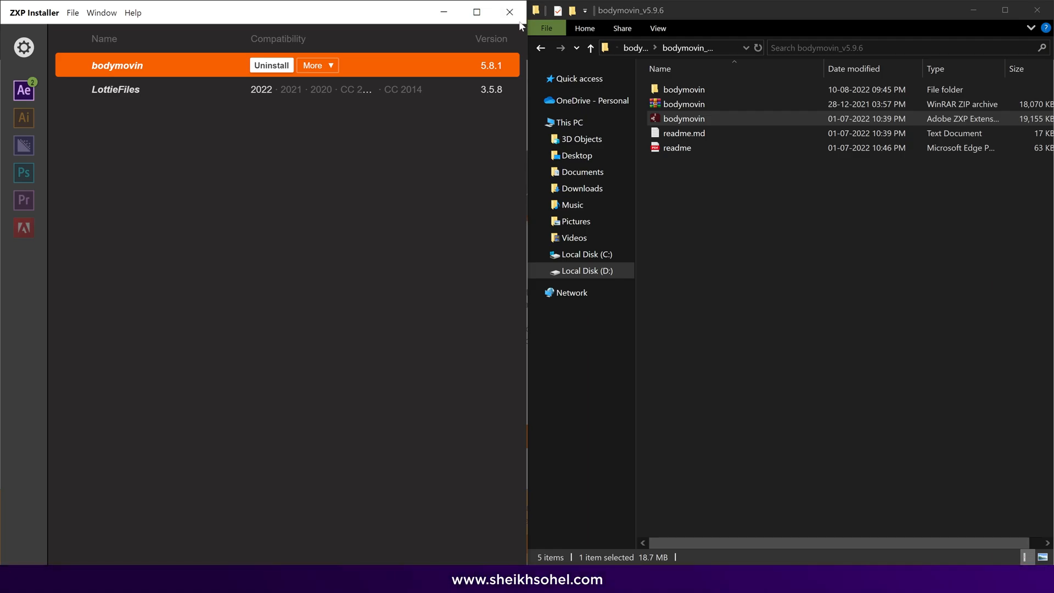